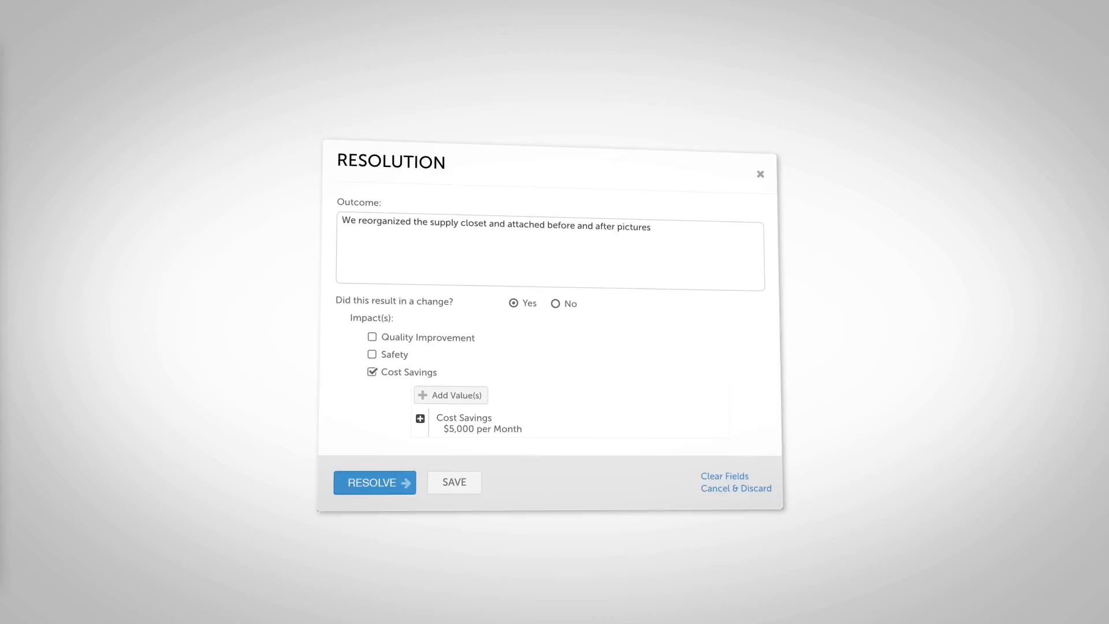
# Resolve the improvement with $5,000/month cost savings and notifications, then open the ergonomics improvement
pyautogui.click(374, 483)
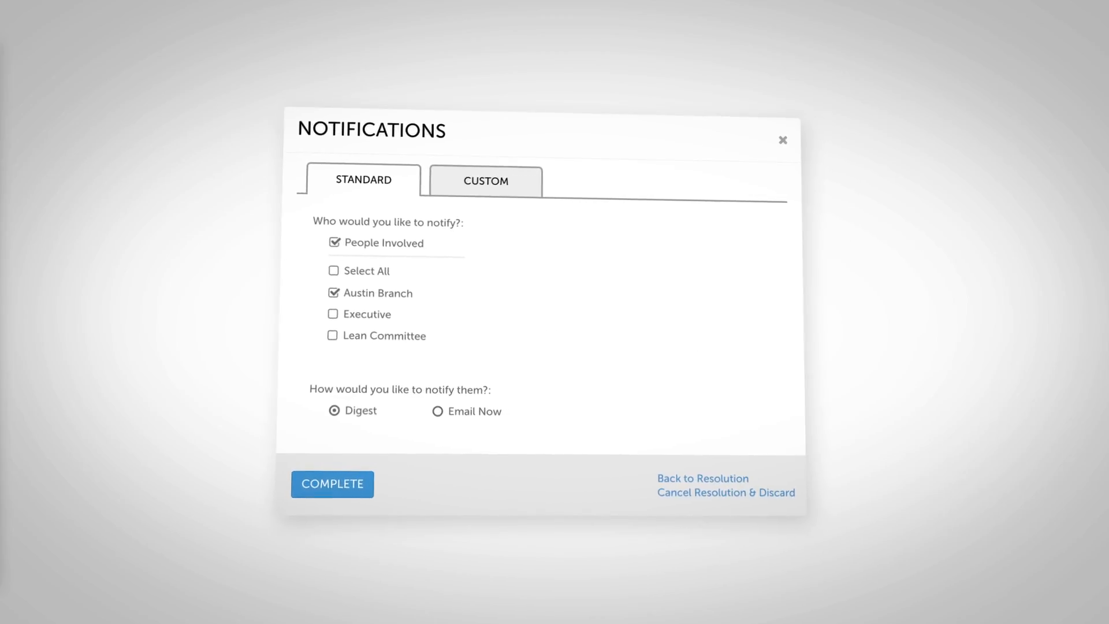
pyautogui.click(331, 484)
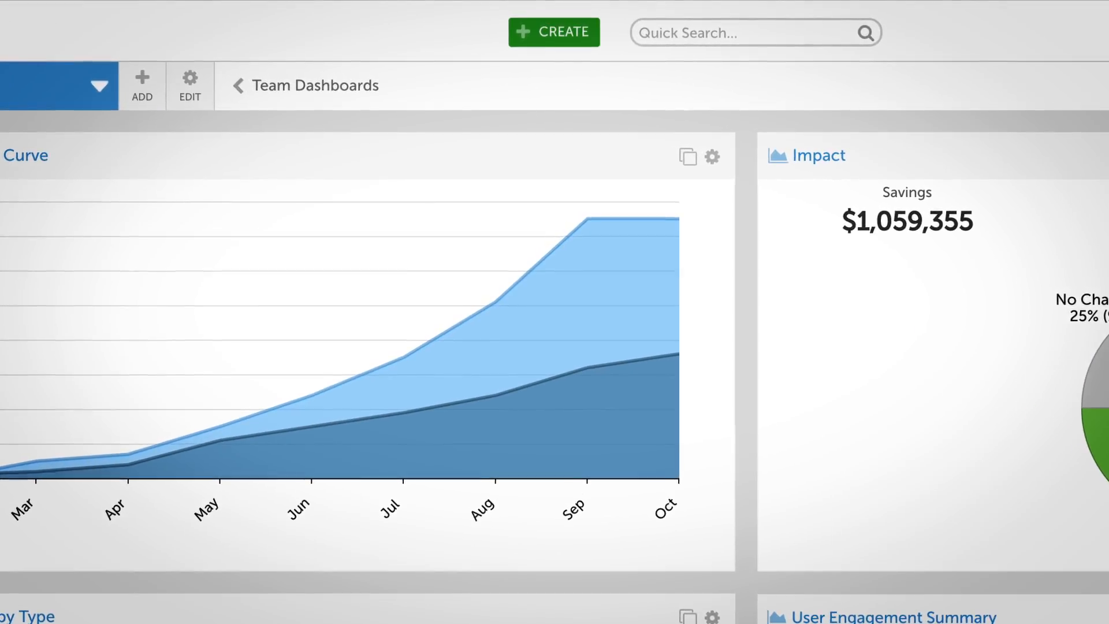
pyautogui.click(554, 31)
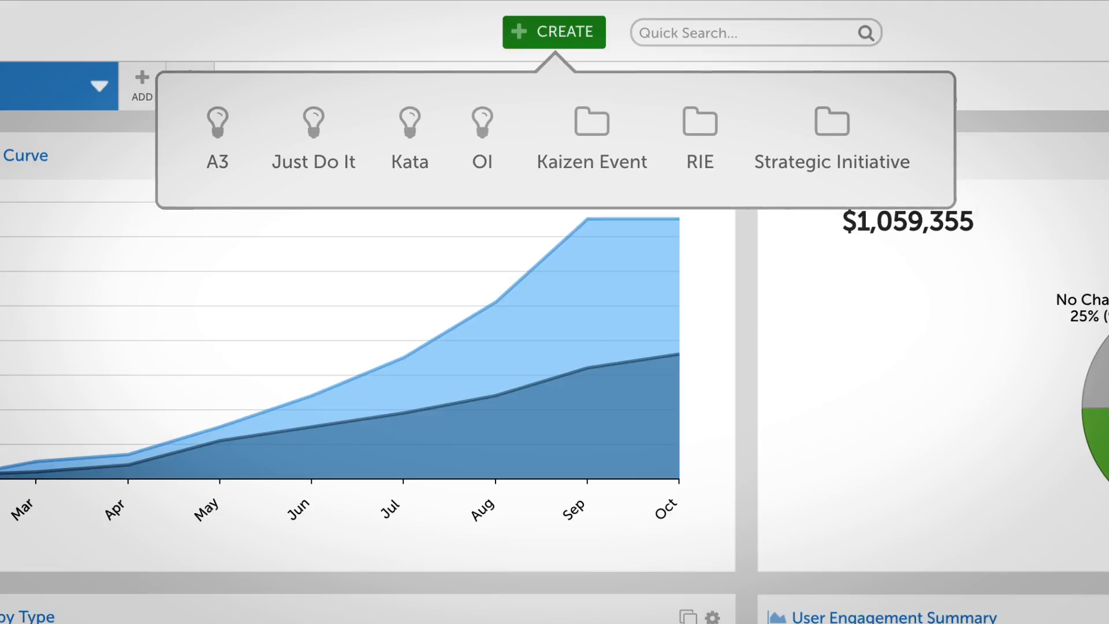
pyautogui.click(217, 138)
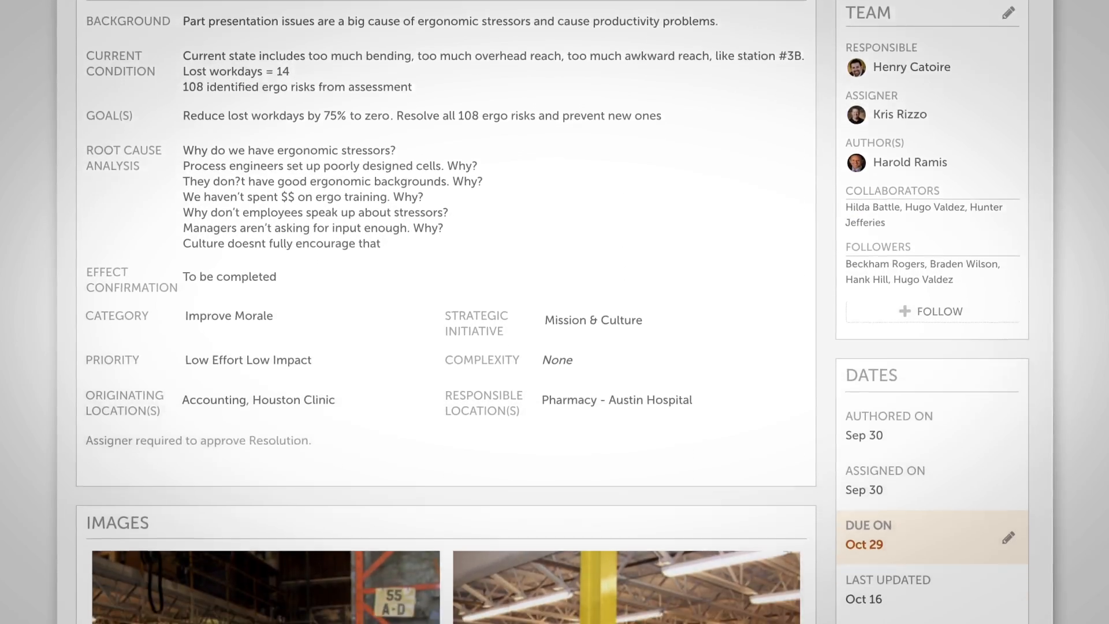
# Scroll the Huddle Board, then enlarge and close the Statuses chart
pyautogui.scroll(-3)
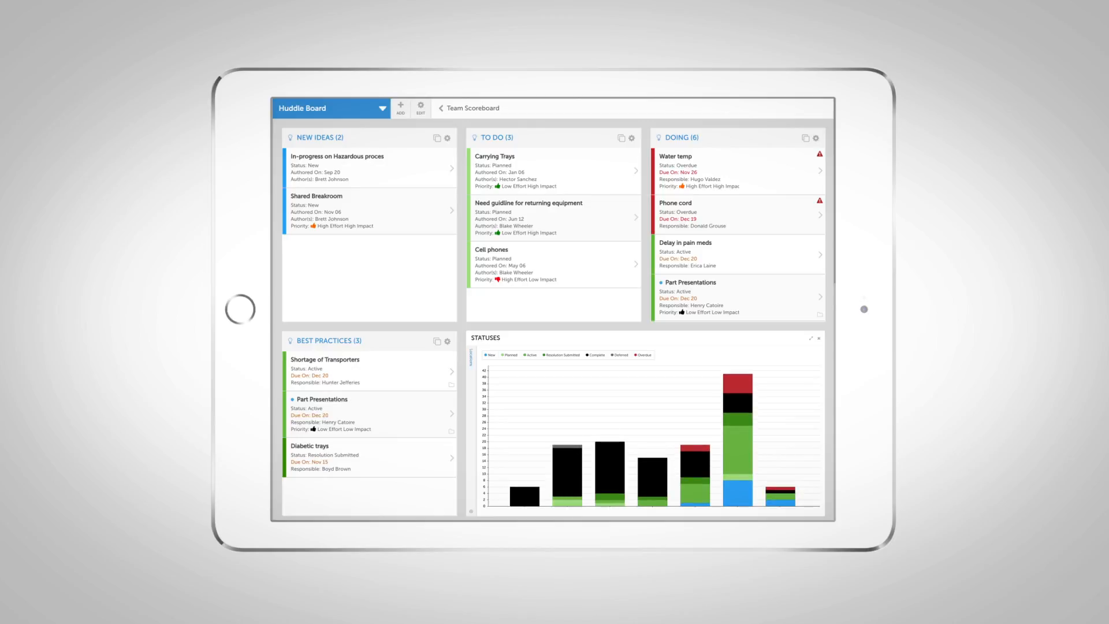
pyautogui.click(810, 339)
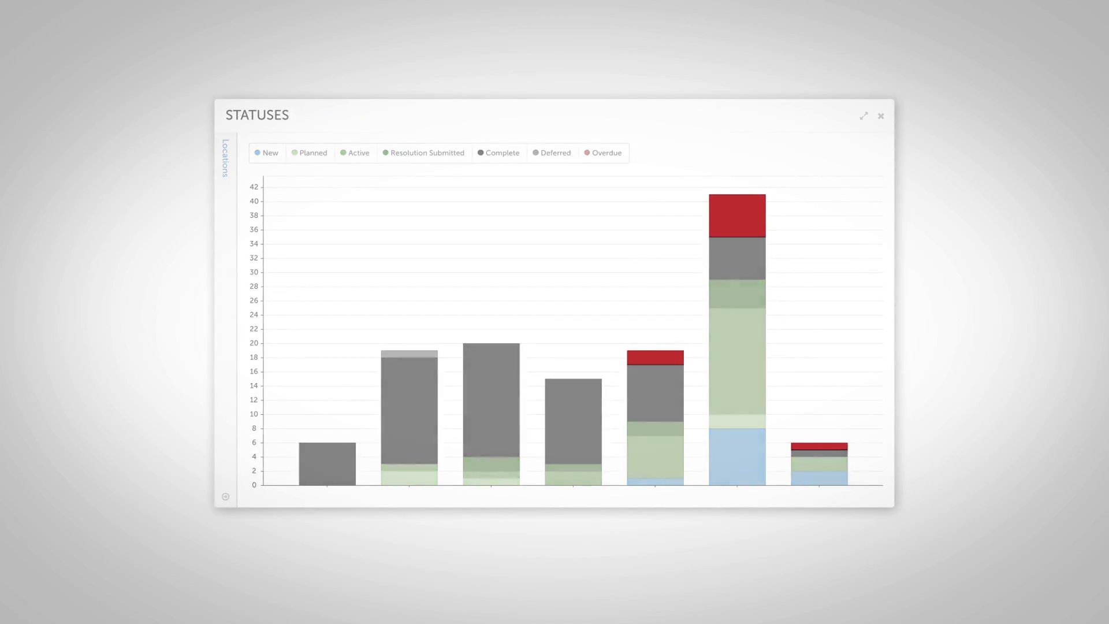
pyautogui.click(880, 117)
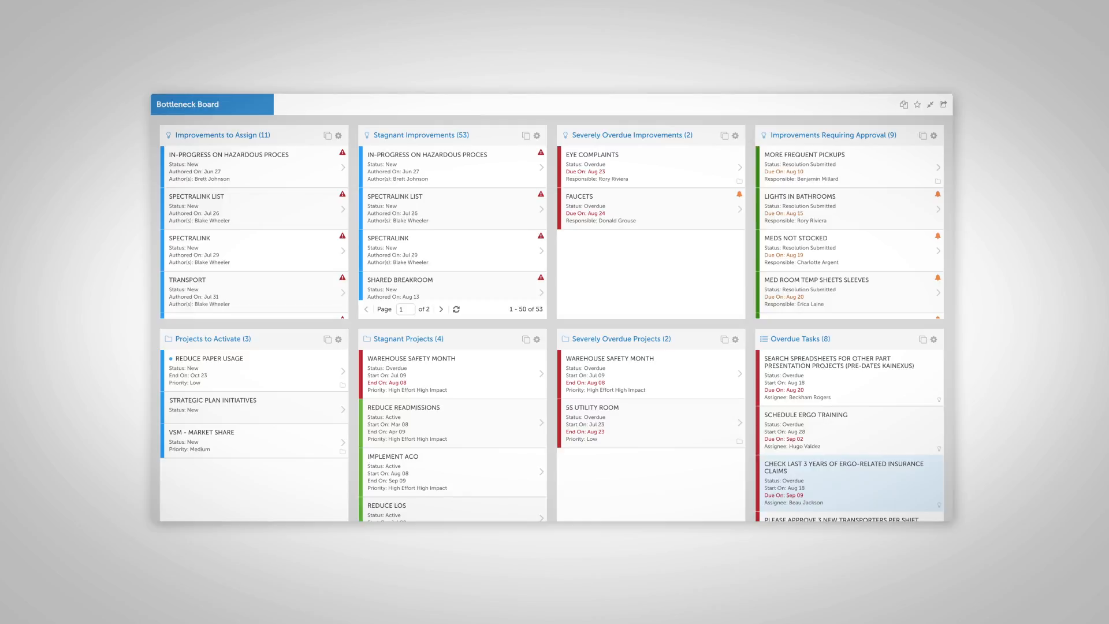